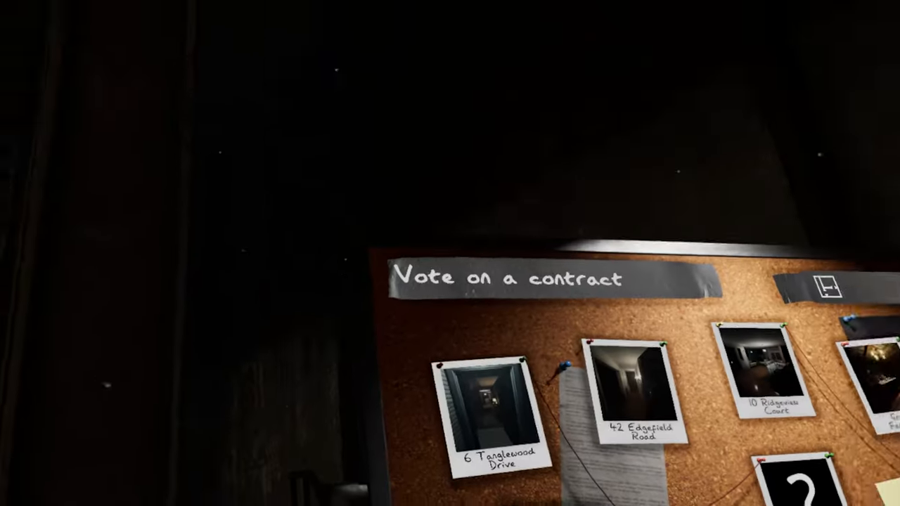
mouse_move(449, 253)
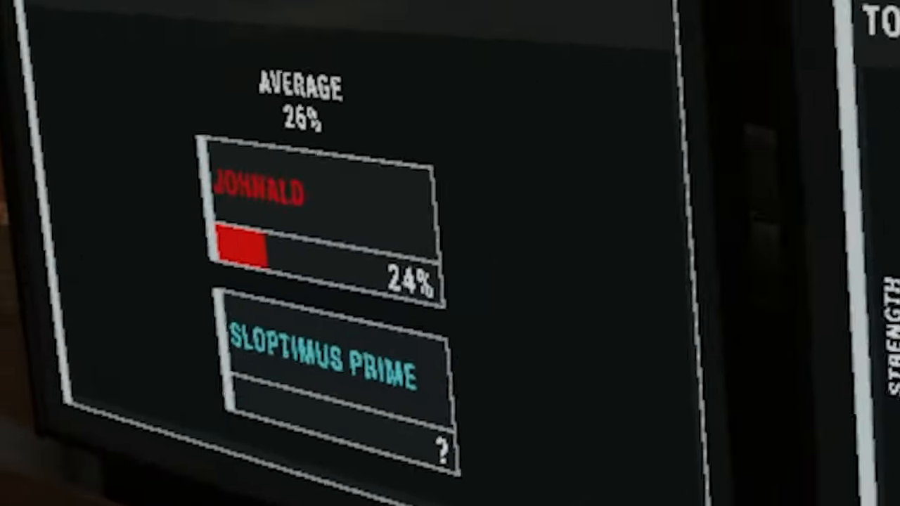
mouse_move(450, 253)
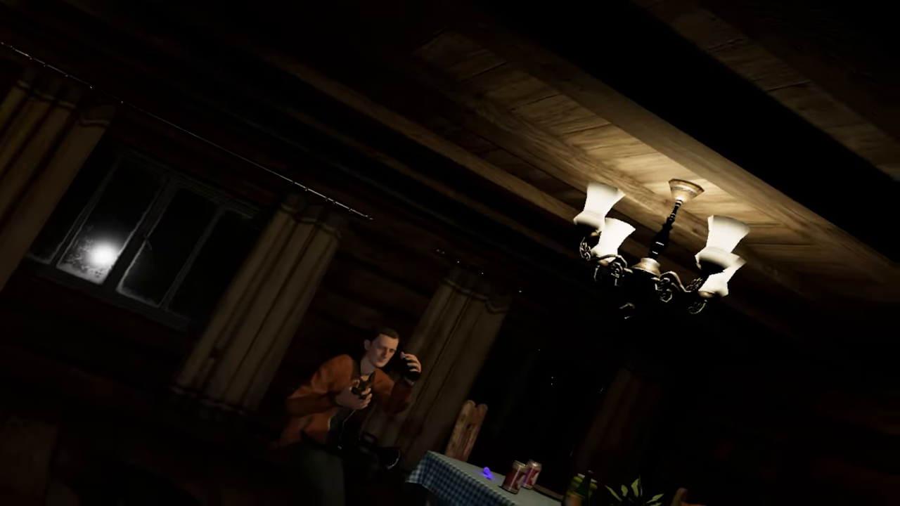
mouse_move(449, 253)
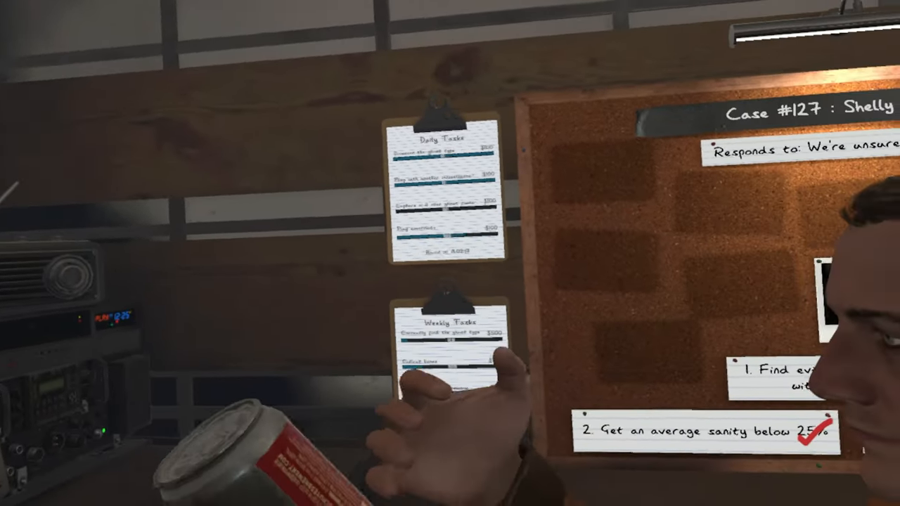
mouse_move(450, 253)
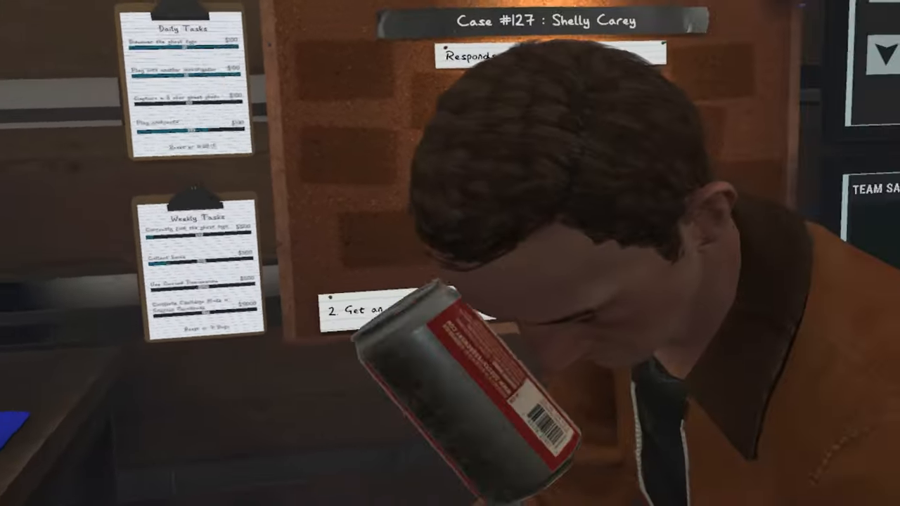